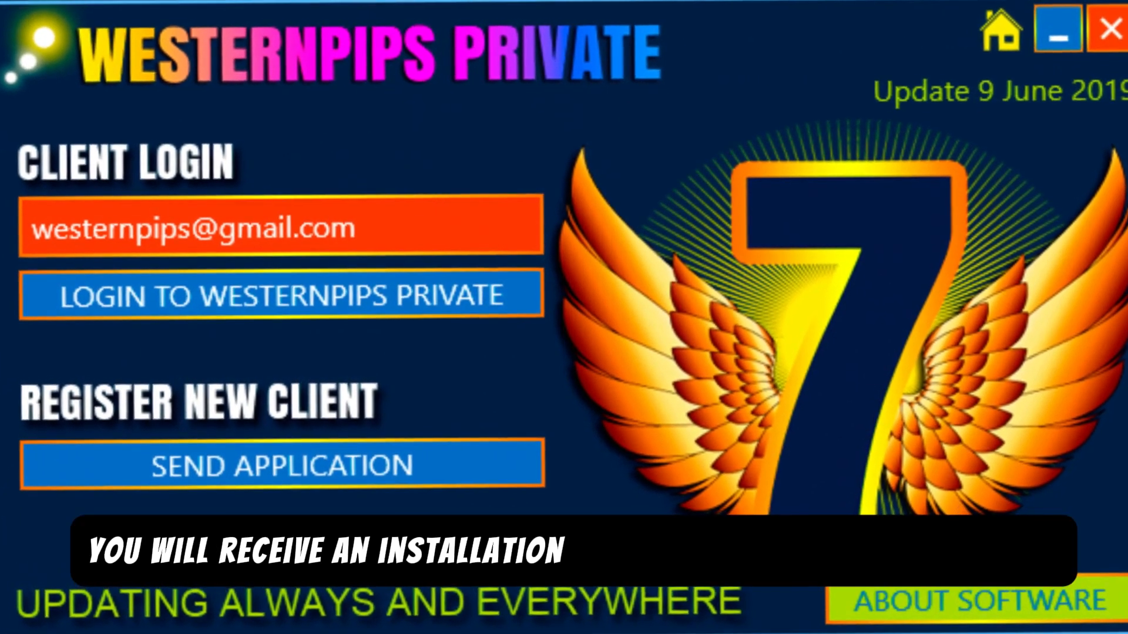
# Step: Close the old Westernpips Private login window to reveal the desktop installer
pyautogui.click(281, 294)
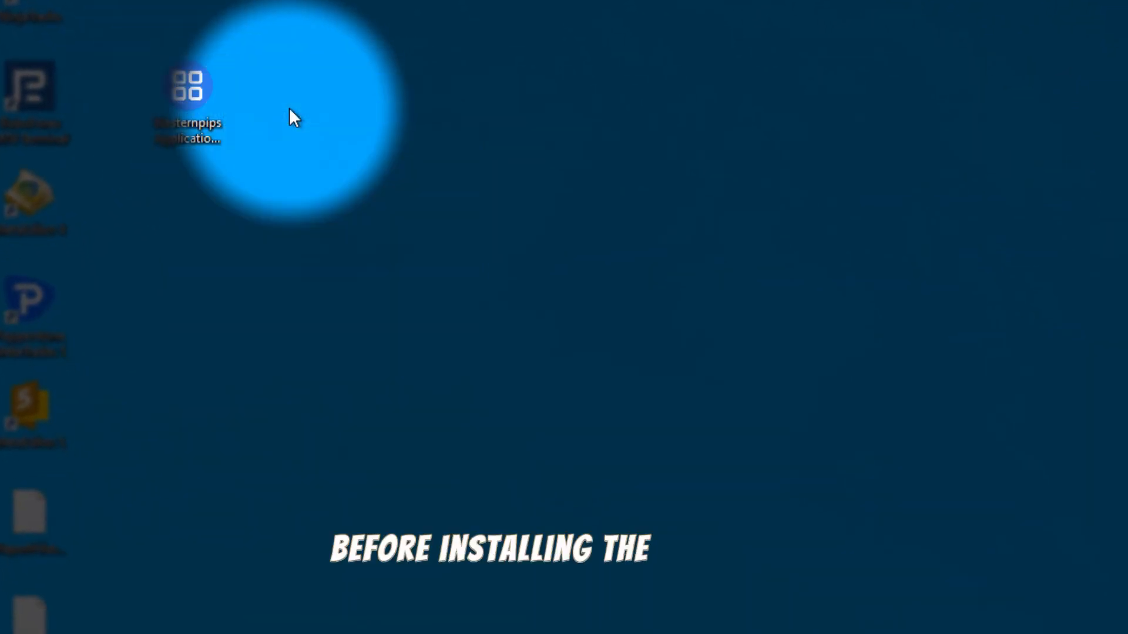
# Step: Launch the Application Center installer, download the .NET 8.0 Desktop Runtime, and show it in Downloads
pyautogui.doubleClick(187, 86)
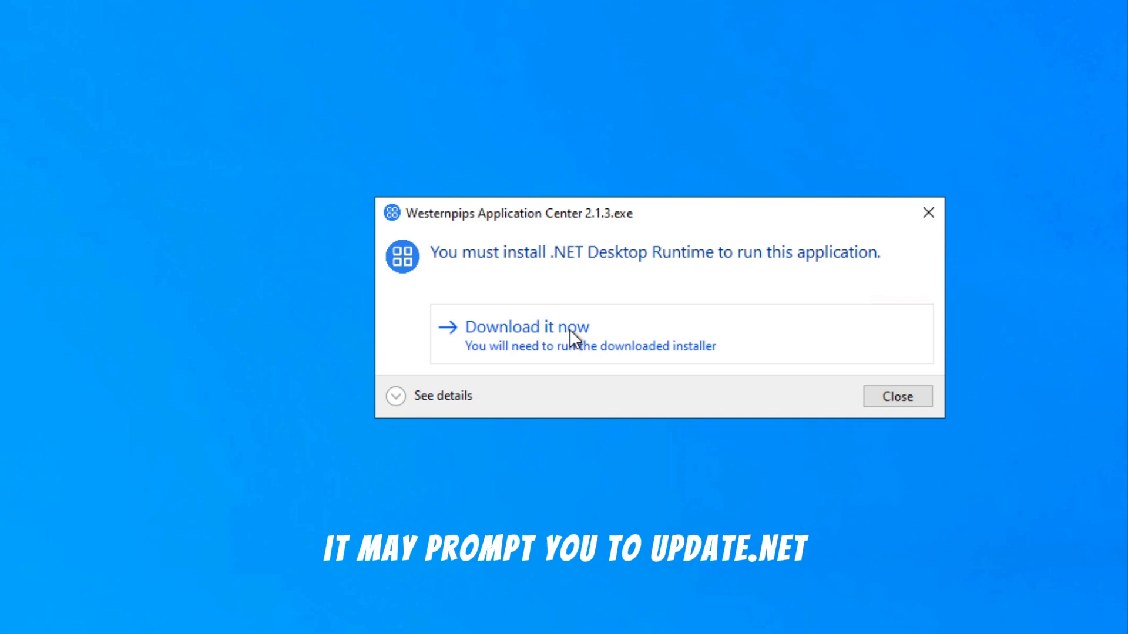
pyautogui.click(527, 327)
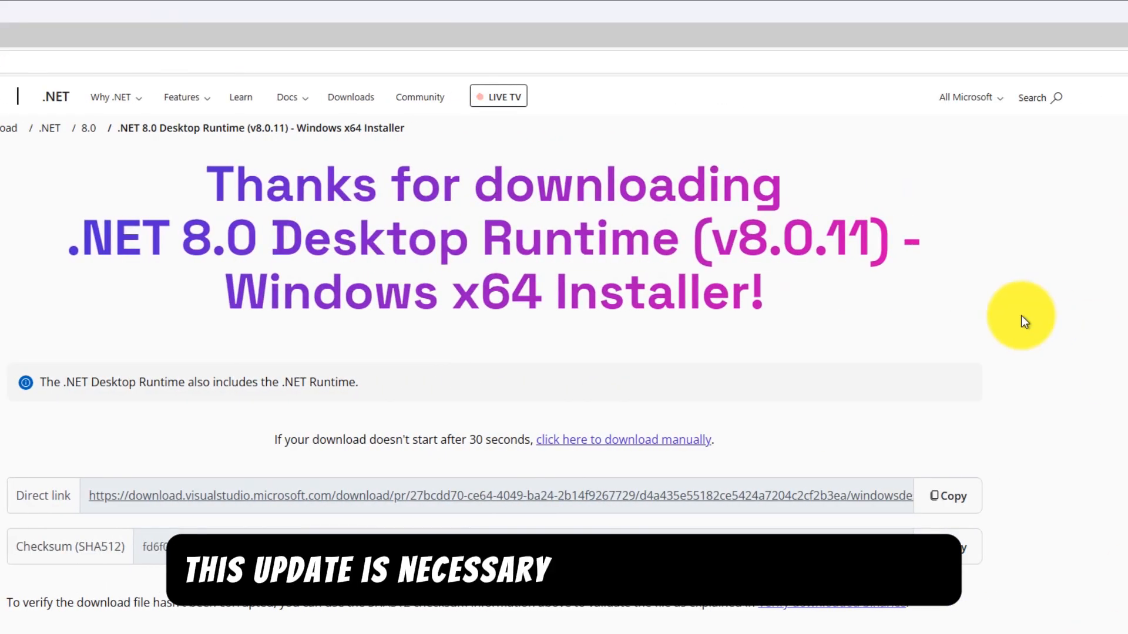
pyautogui.click(949, 496)
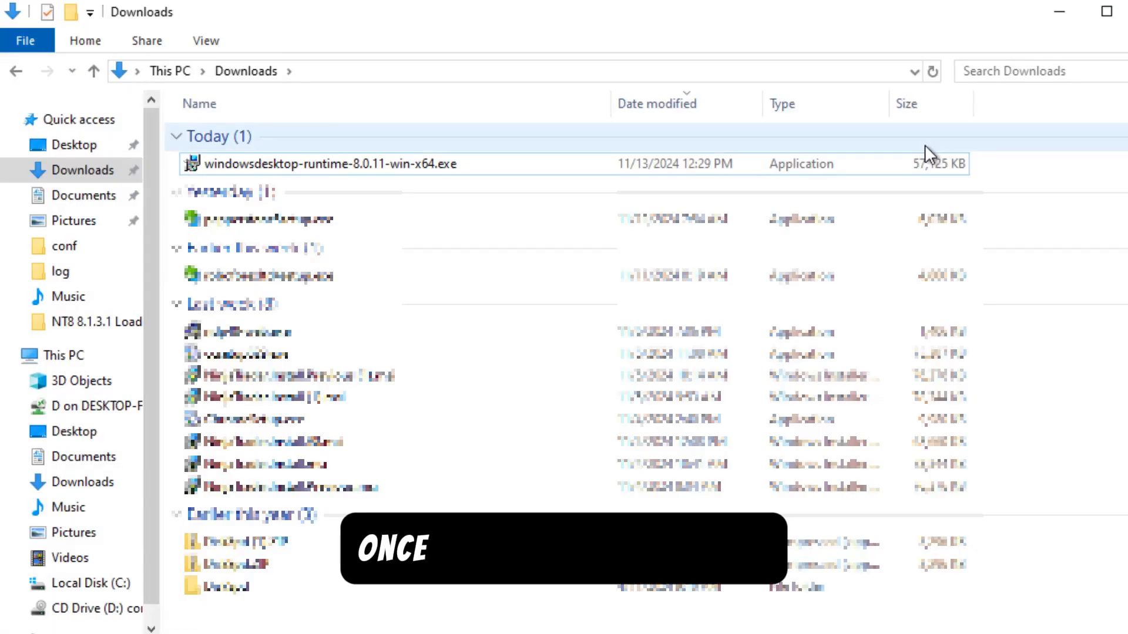
# Step: Run windowsdesktop-runtime-8.0.11-win-x64.exe from Downloads to install the runtime
pyautogui.doubleClick(327, 163)
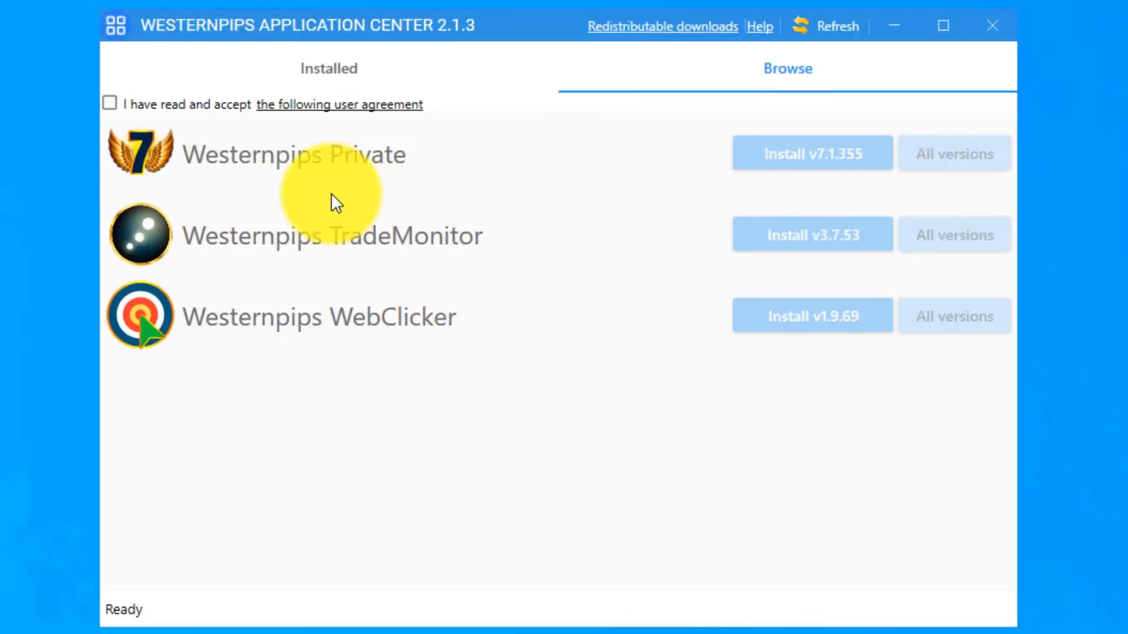
# Step: Accept the user agreement and install Westernpips Private 7.1.355 into the default folder
pyautogui.click(109, 104)
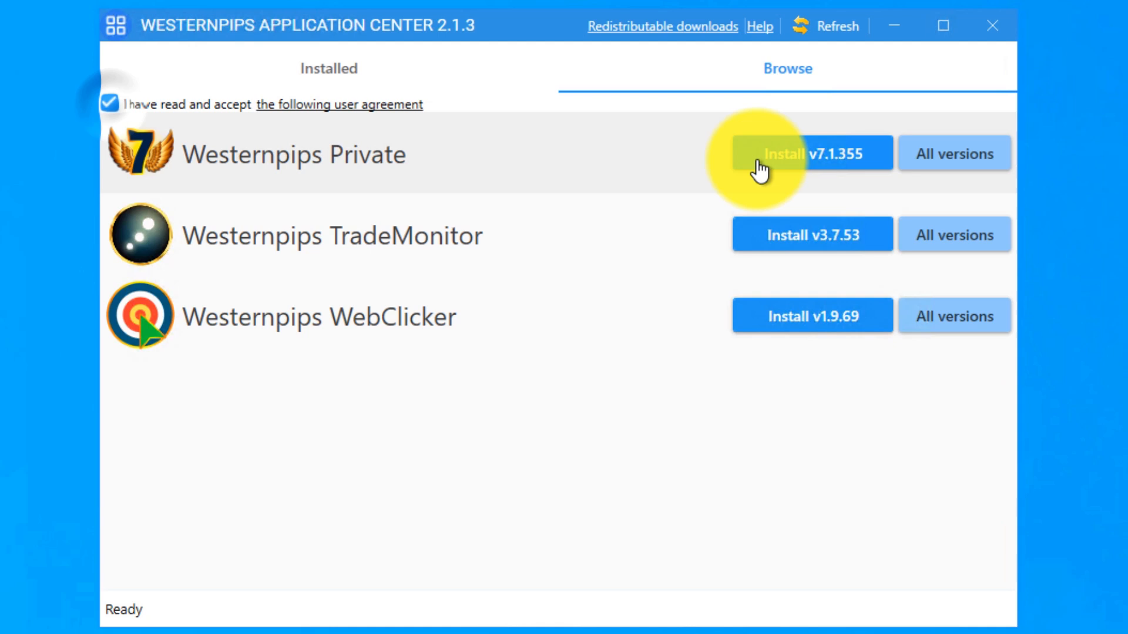
pyautogui.click(812, 153)
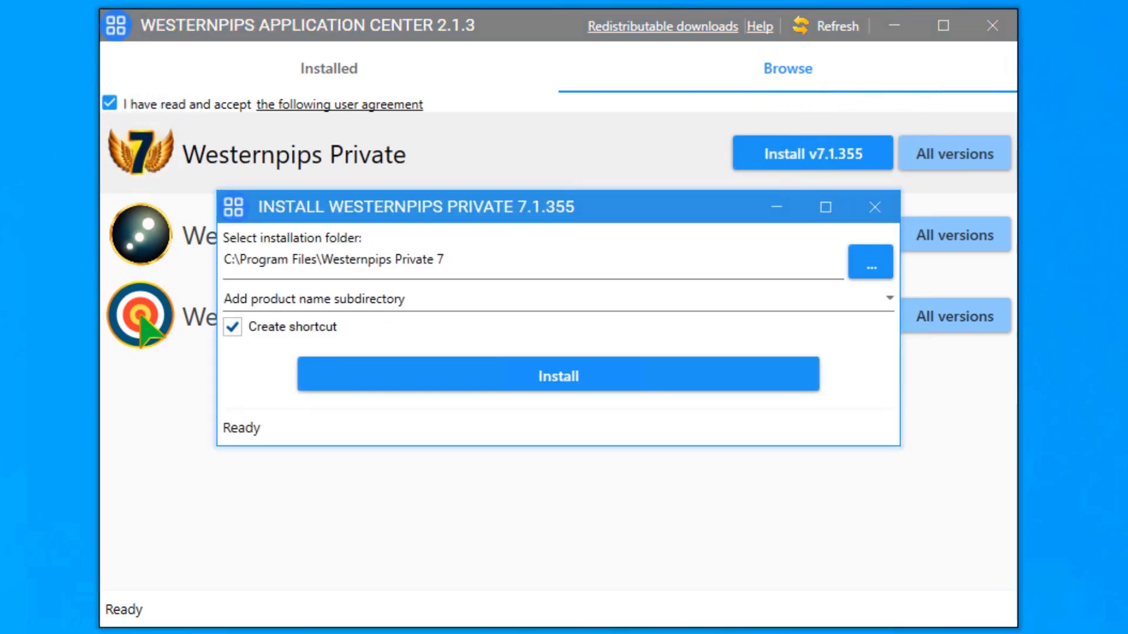
pyautogui.click(557, 375)
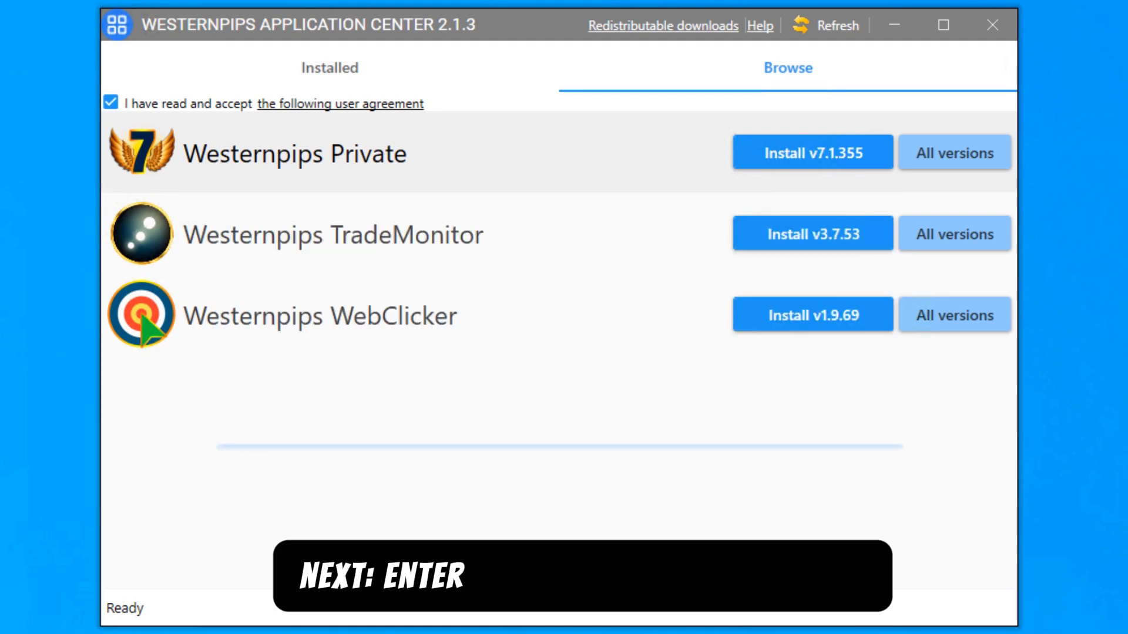
# Step: Launch the installed Westernpips Private and log in to reach the dashboard
pyautogui.click(811, 153)
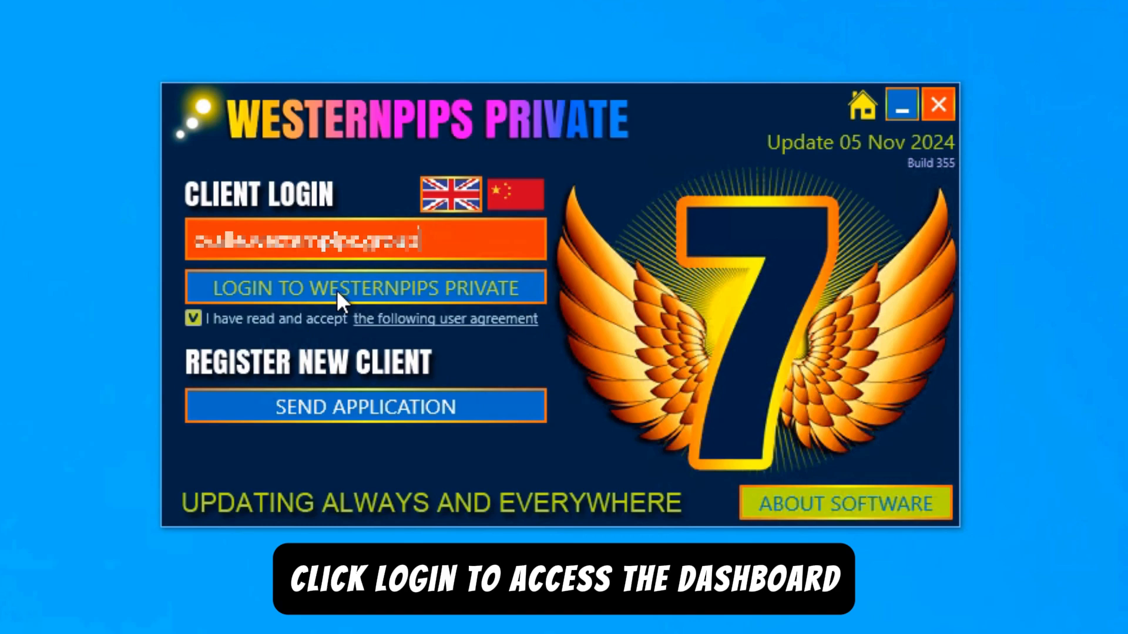
pyautogui.click(364, 288)
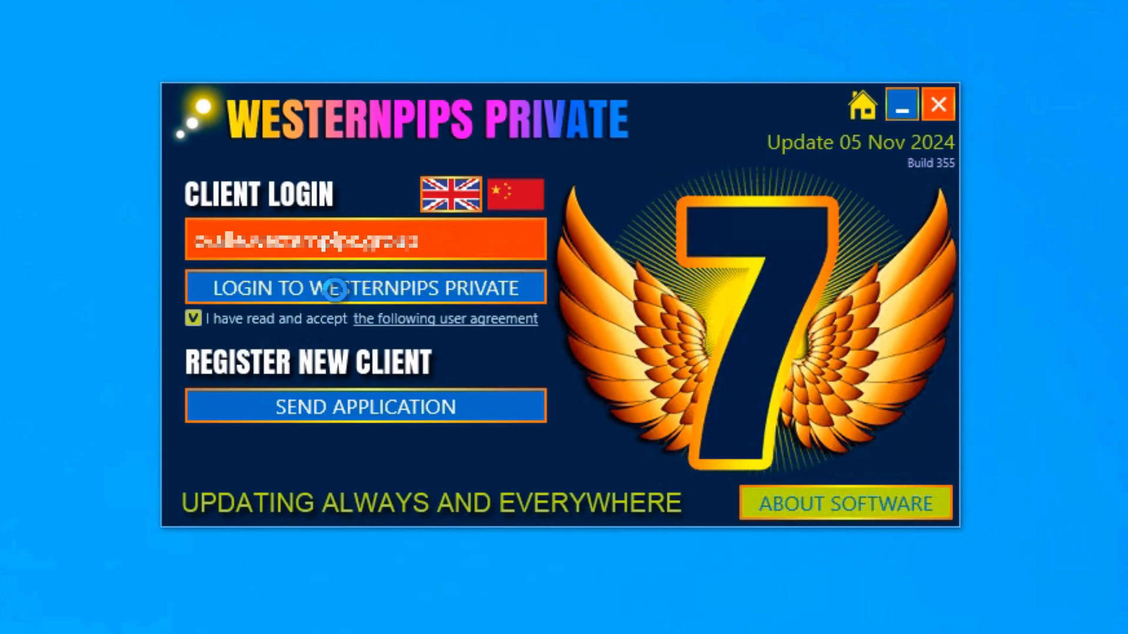
pyautogui.click(366, 286)
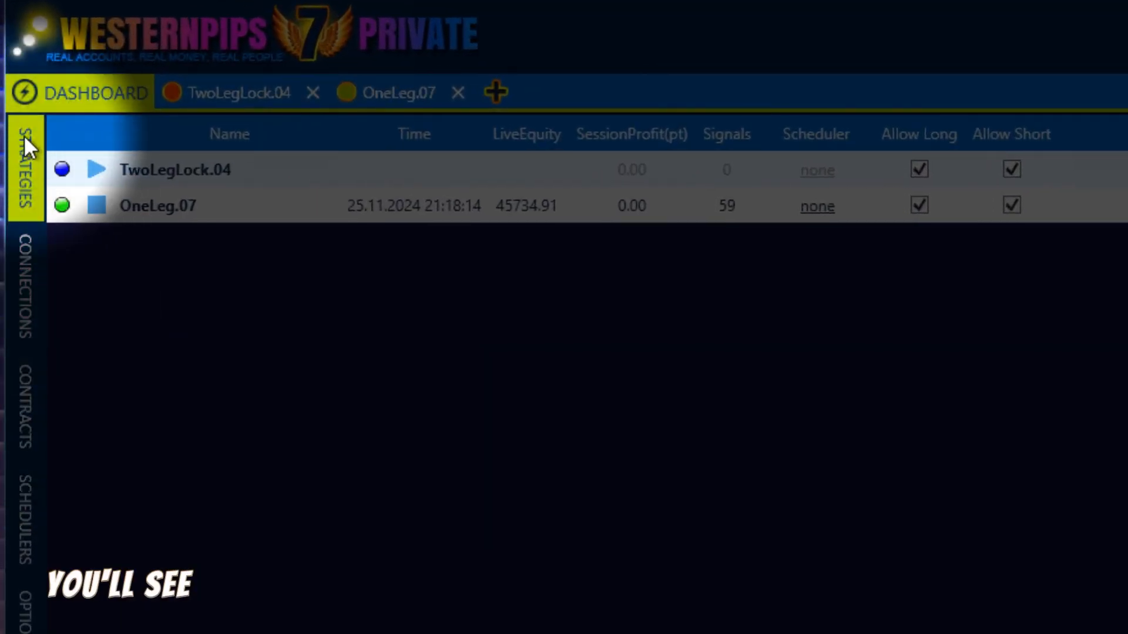
# Step: Review TwoLegLock.04's Fast/Slow providers and Trading panel settings
pyautogui.click(24, 288)
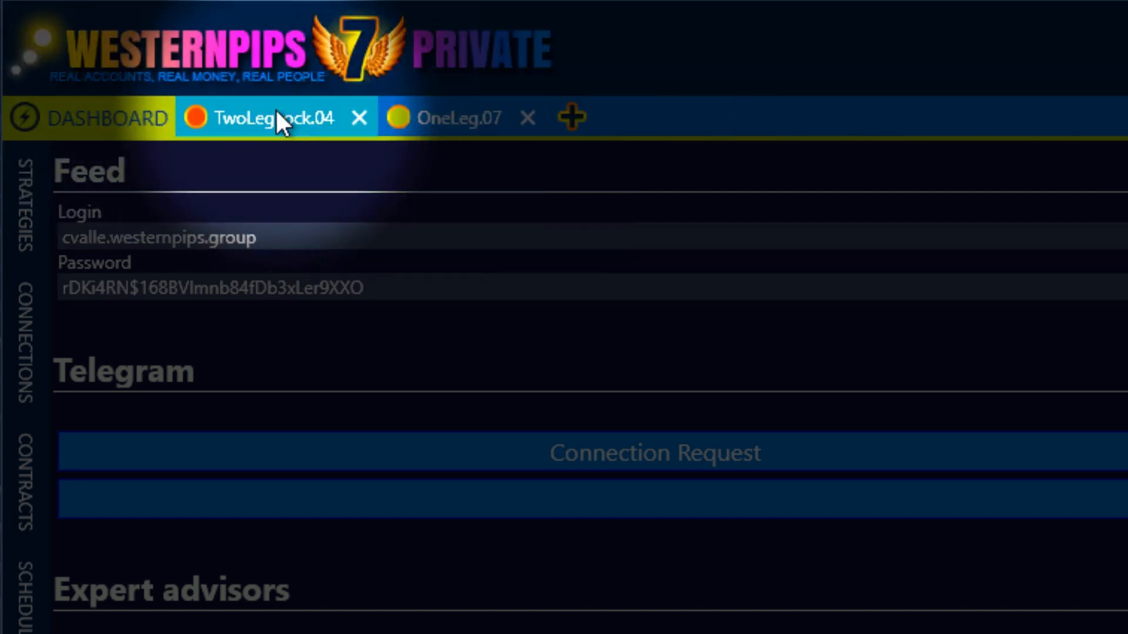
pyautogui.click(259, 118)
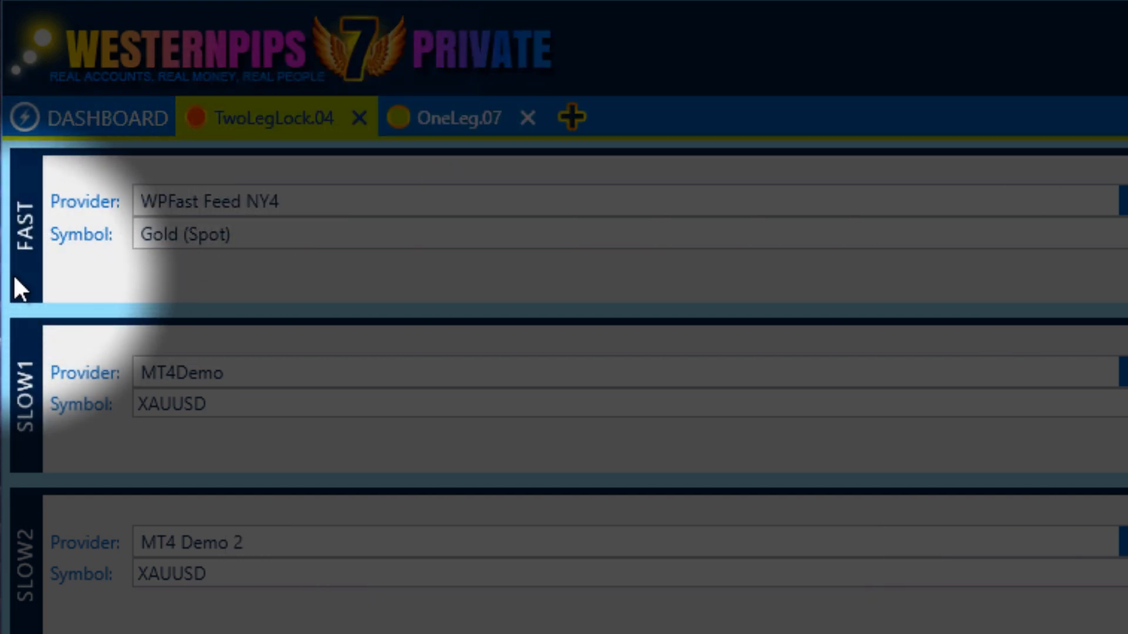
pyautogui.moveTo(47, 414)
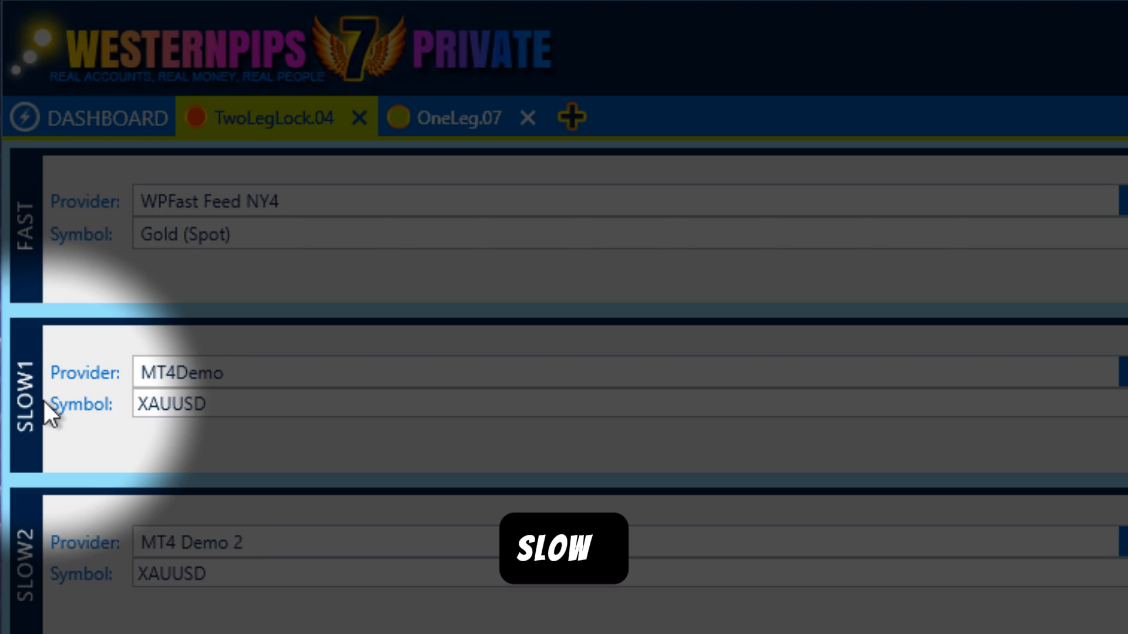
pyautogui.scroll(-3)
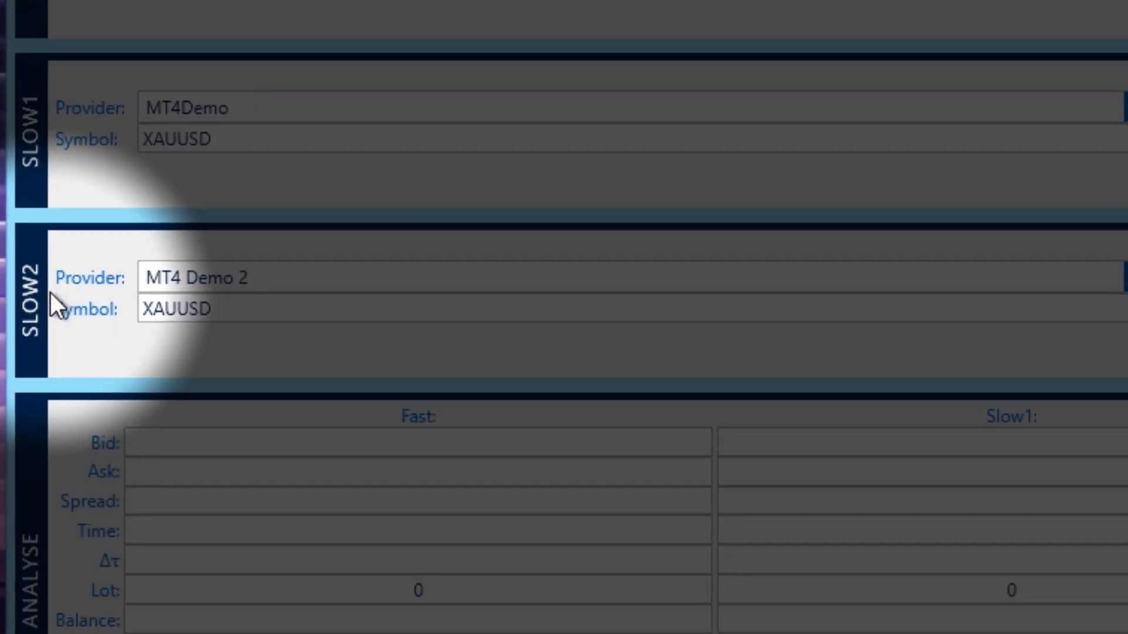
pyautogui.scroll(-3)
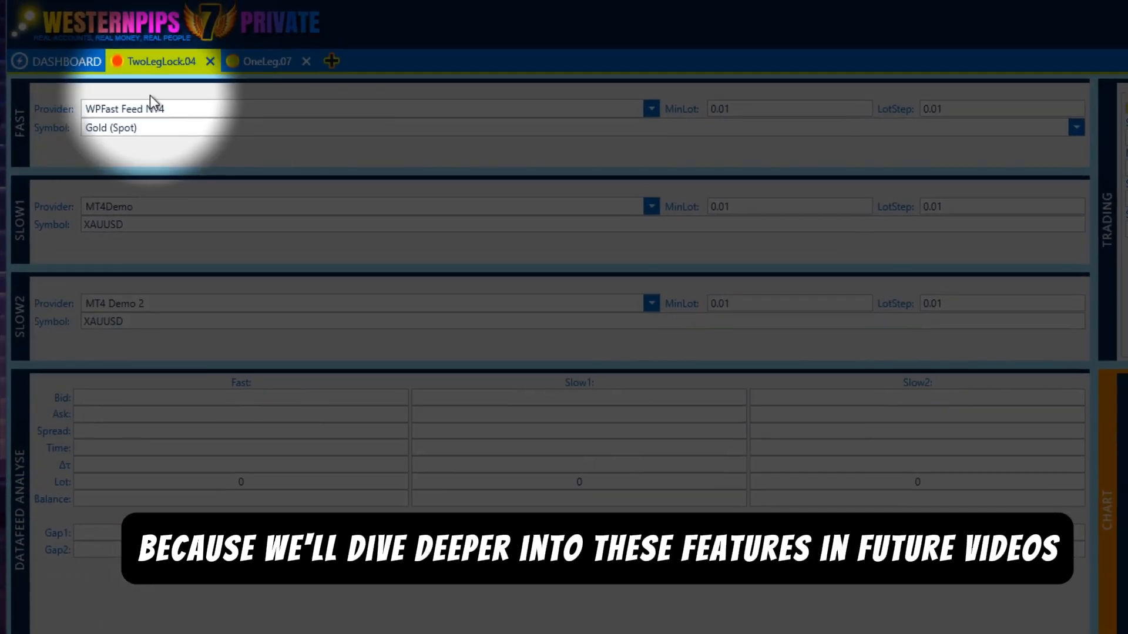
pyautogui.click(265, 66)
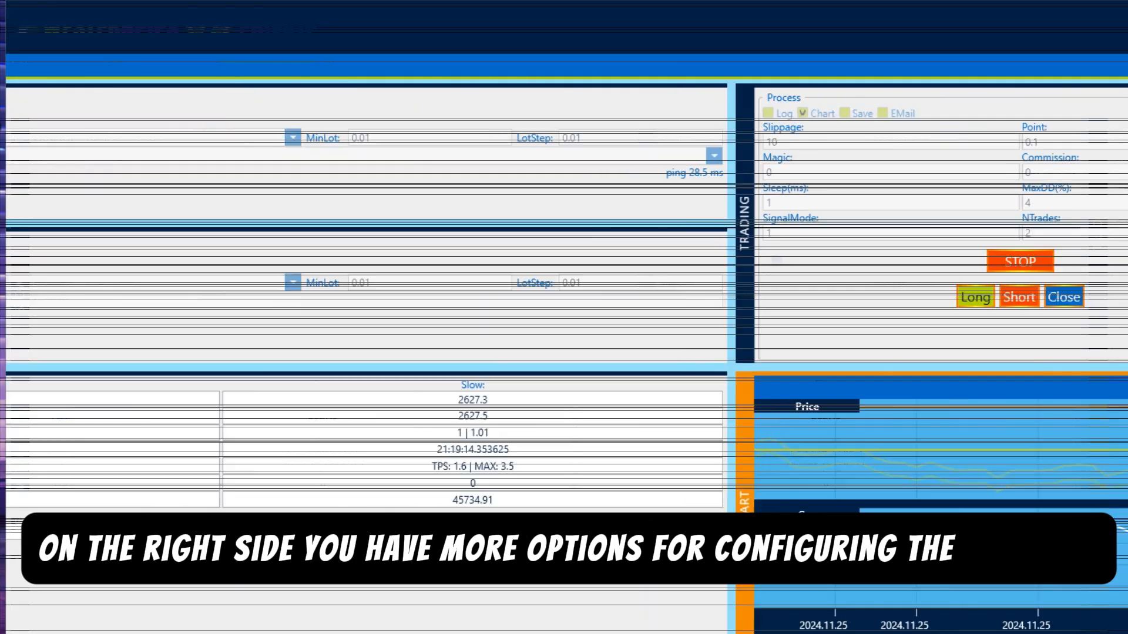
# Step: Bring up the OneLeg.07 strategy tab
pyautogui.click(597, 120)
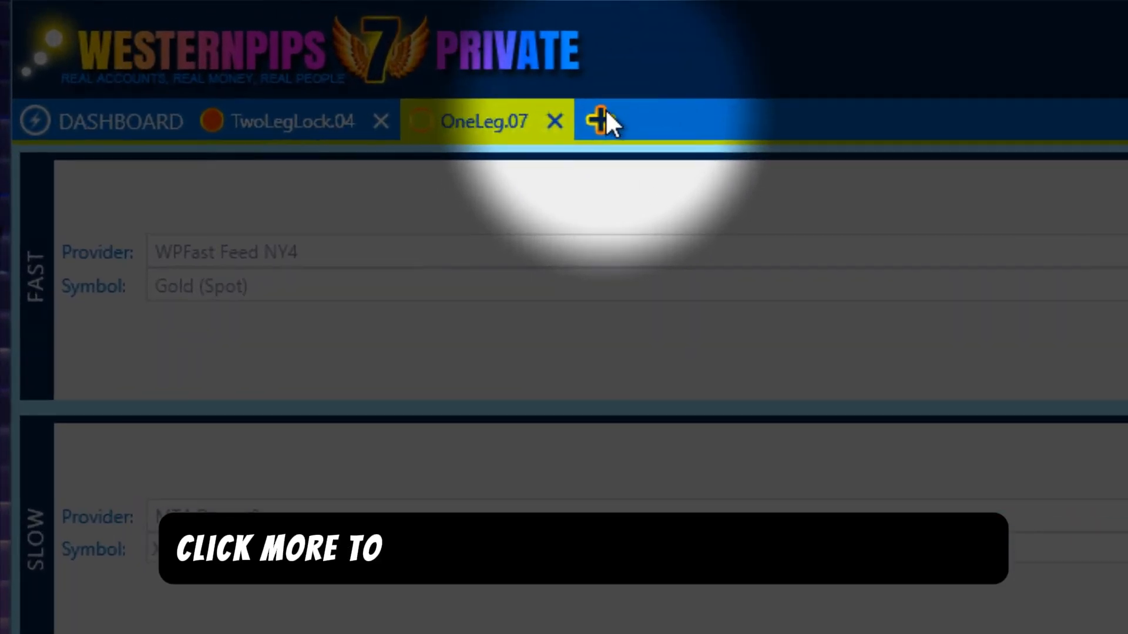
# Step: Add MultiLegSpread.00, TwoLegSimpleHedge.01 and OneLegMulti.02 strategy tabs from the + menu
pyautogui.click(601, 121)
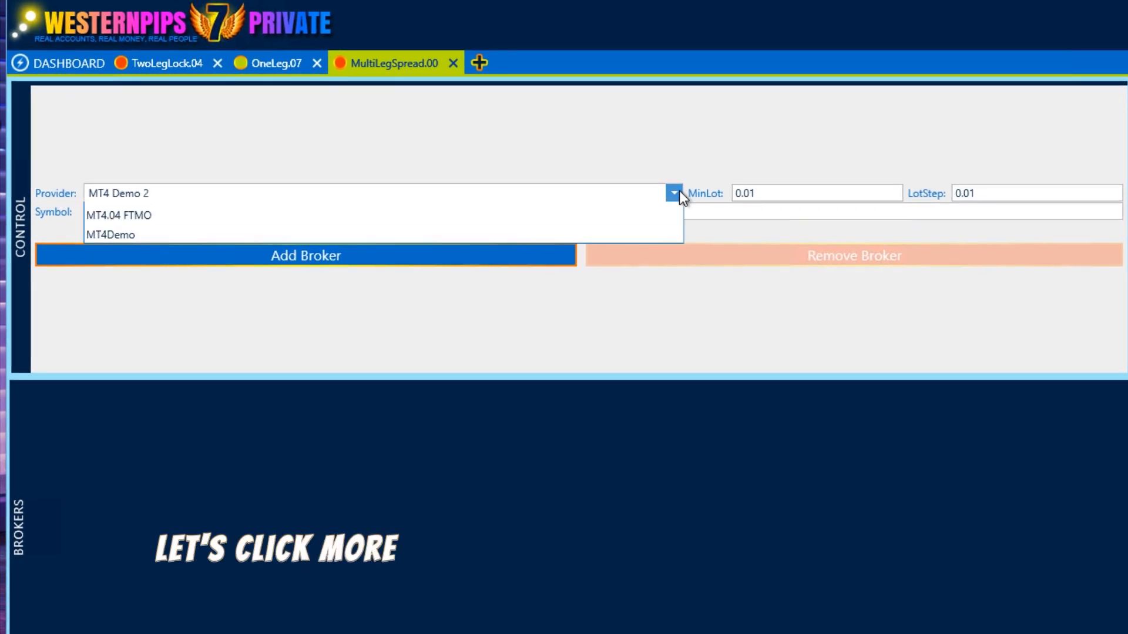
pyautogui.click(478, 62)
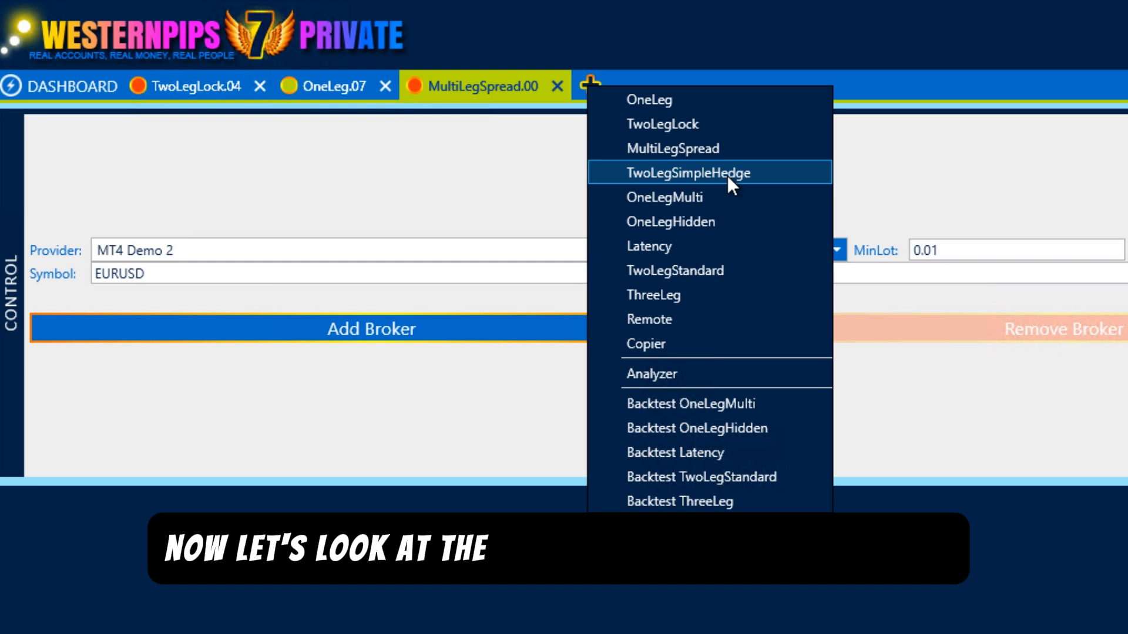
pyautogui.click(687, 173)
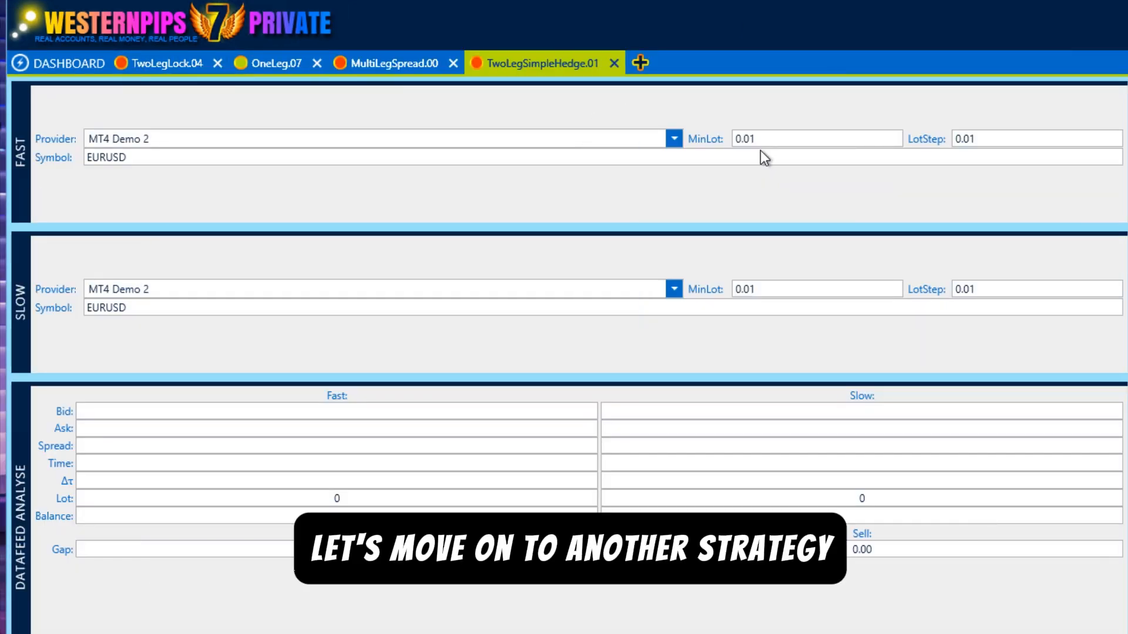
pyautogui.click(639, 62)
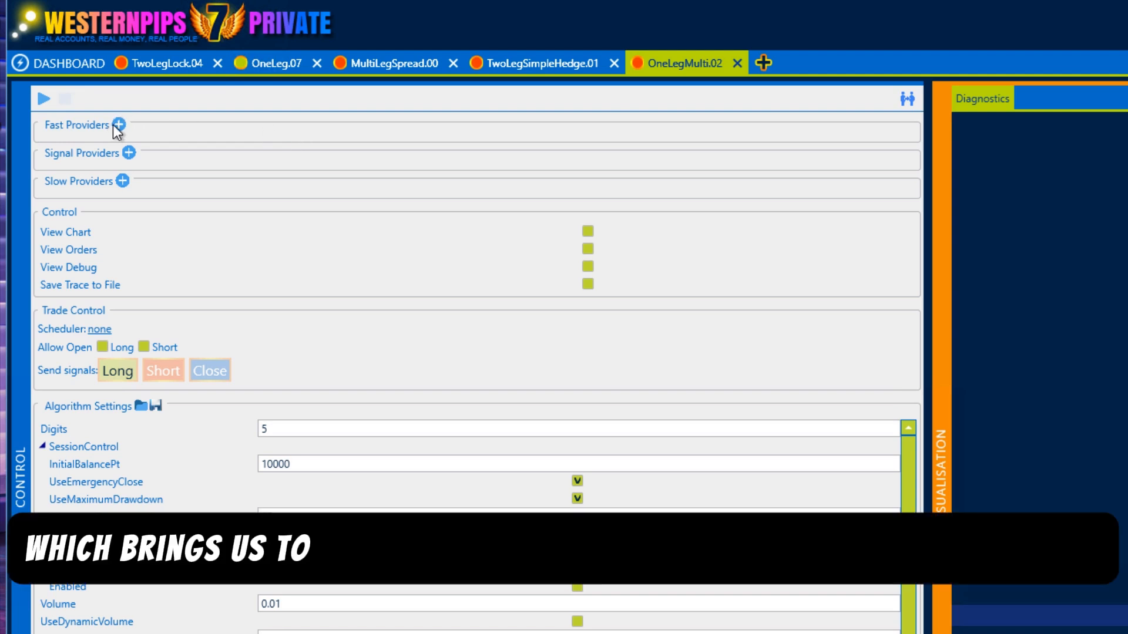
# Step: View OneLegMulti.02's fast provider editor (MT4 Demo 2 EURUSD) unsaved, then show the strategy-type list
pyautogui.click(118, 125)
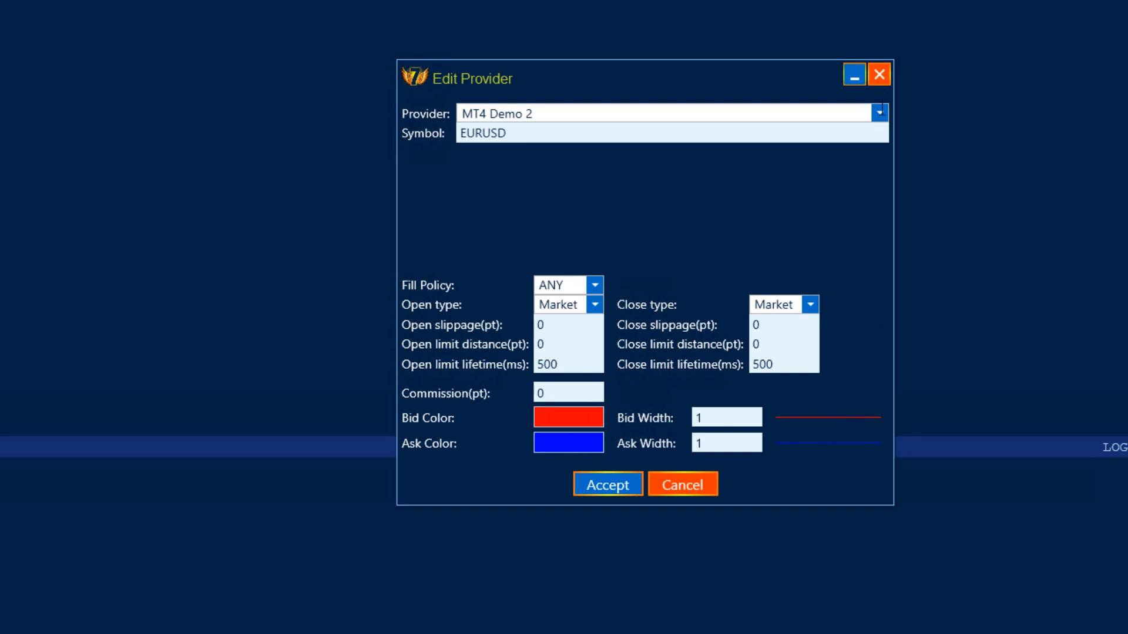
pyautogui.moveTo(827, 253)
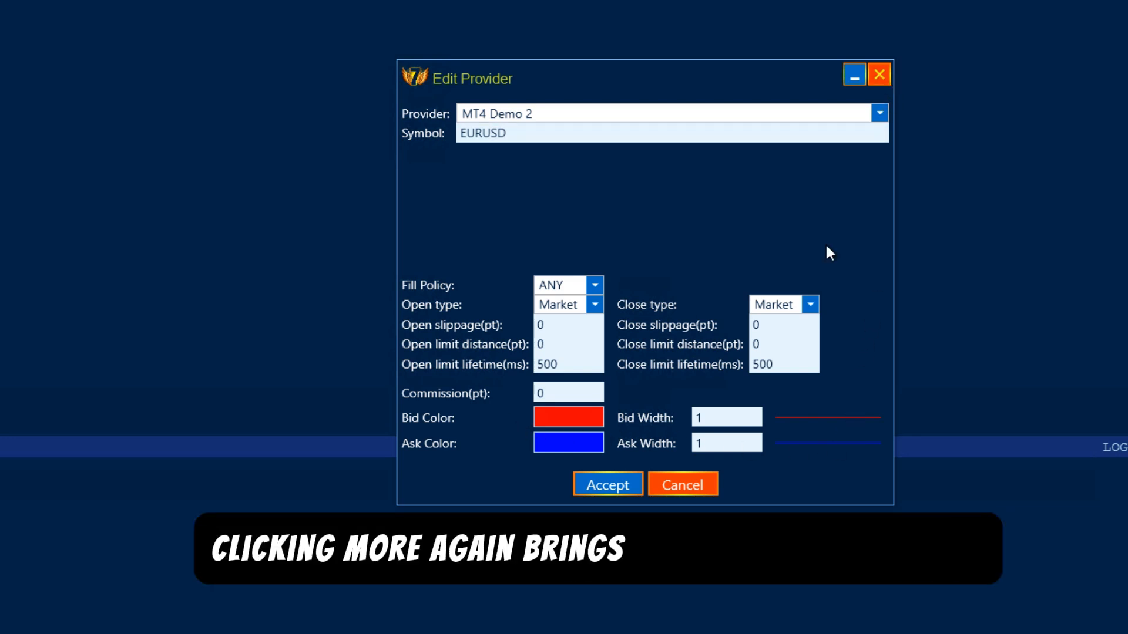
pyautogui.click(763, 64)
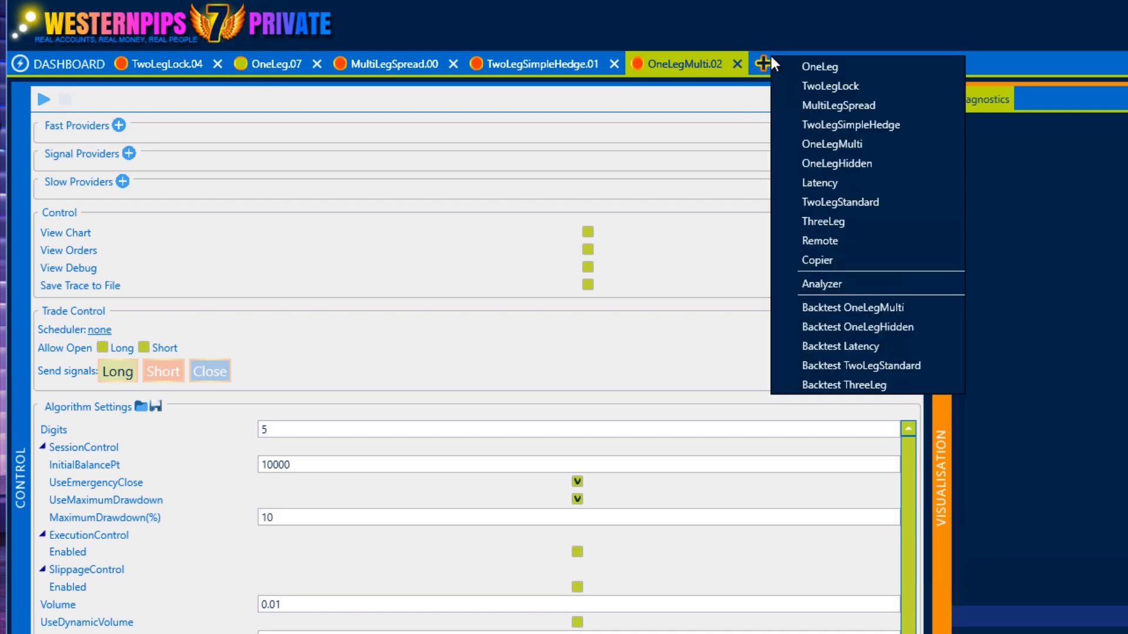
pyautogui.moveTo(864, 105)
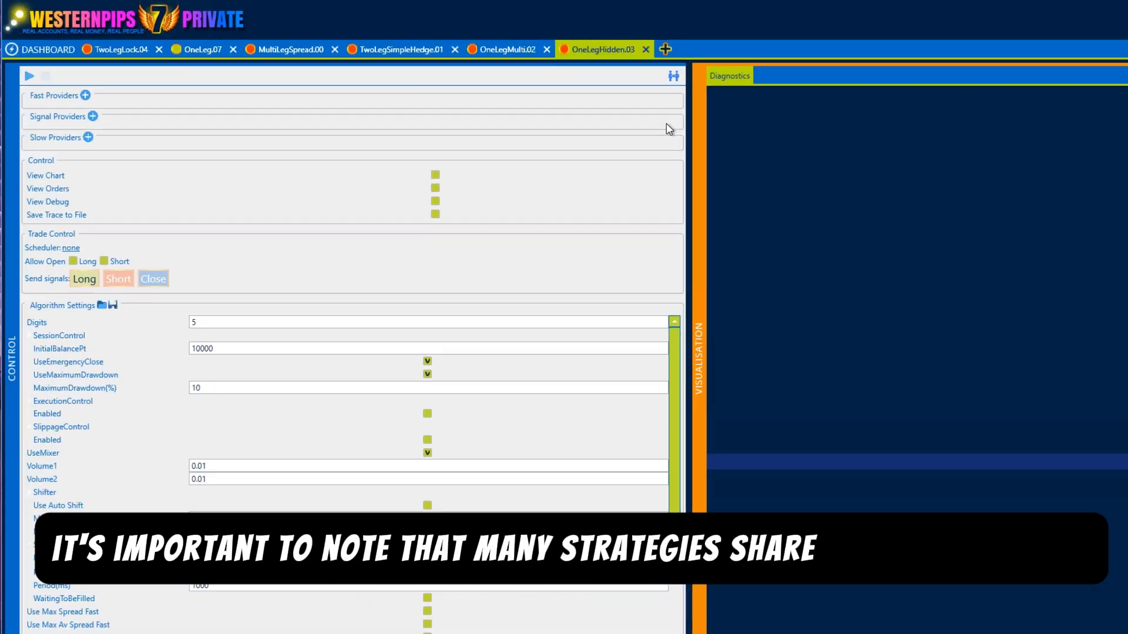
# Step: Add OneLegHidden.03, Latency.04, TwoLegStandard.05, ThreeLeg.06 and Remote.07 tabs, Remote on MT4 Demo 2 EURUSD
pyautogui.click(664, 49)
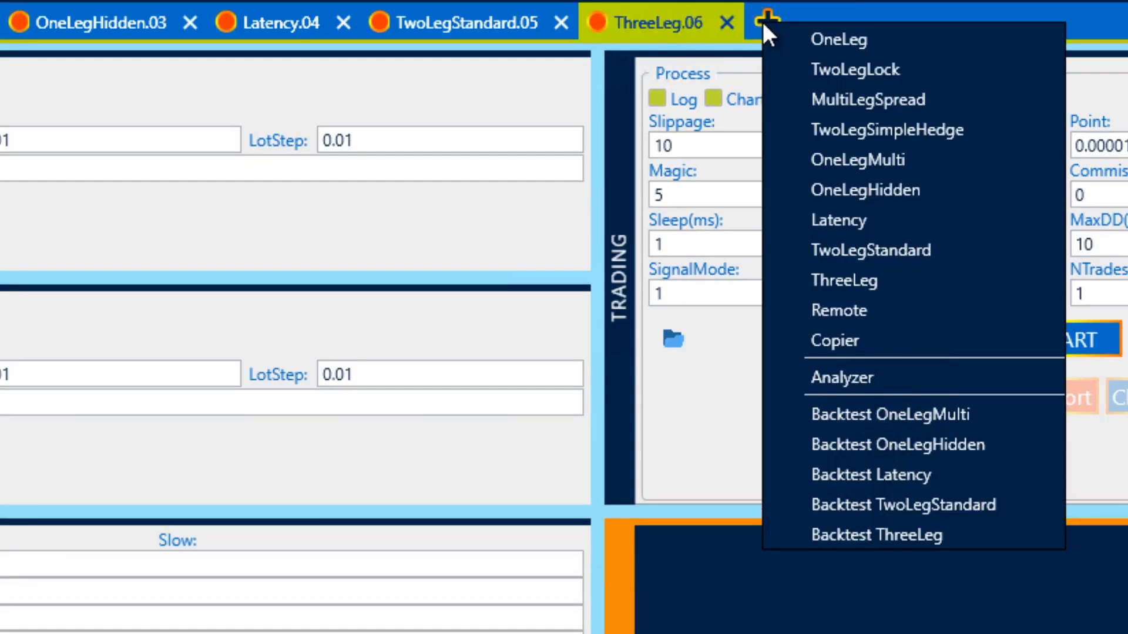
pyautogui.moveTo(864, 310)
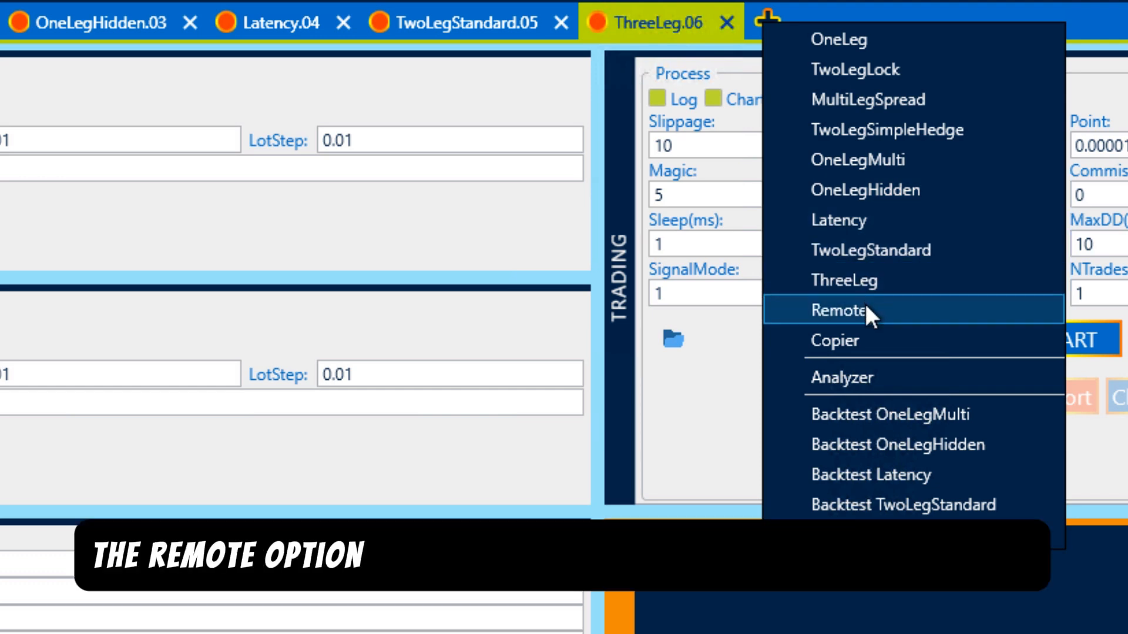
pyautogui.click(840, 310)
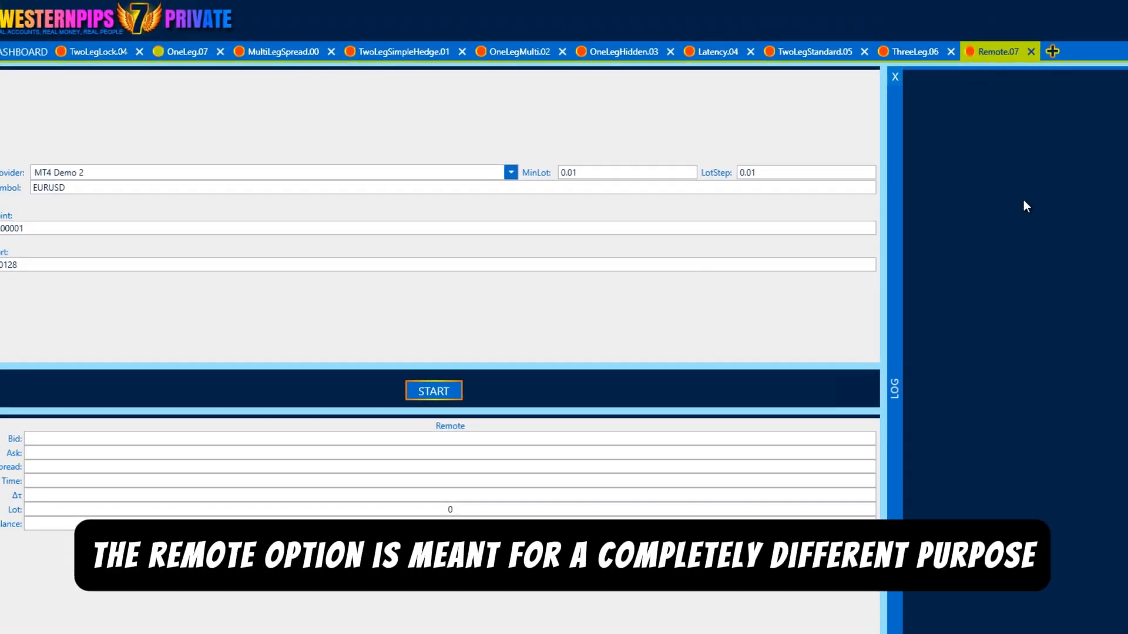